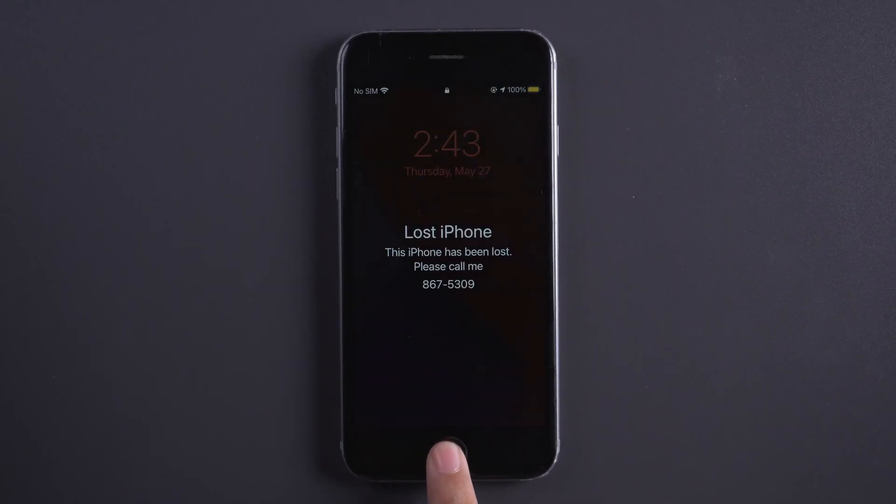
- Wake the locked iPhone before forcing it into recovery mode over the cable
left_click(447, 455)
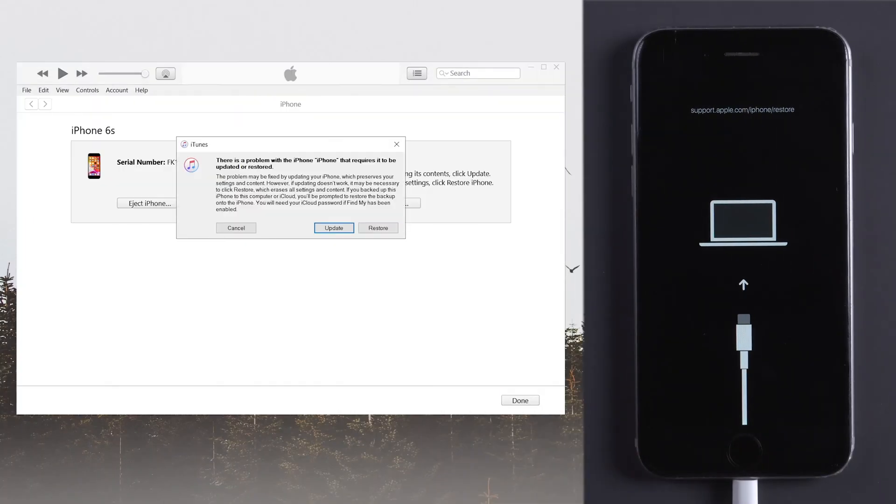
mouse_move(352, 262)
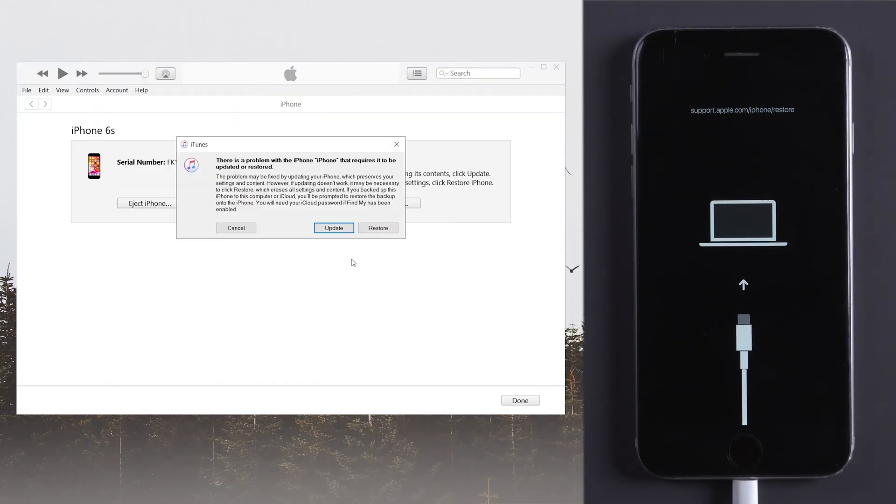
- Cancel iTunes' update-or-restore prompt, leaving the iPhone in recovery mode
left_click(235, 228)
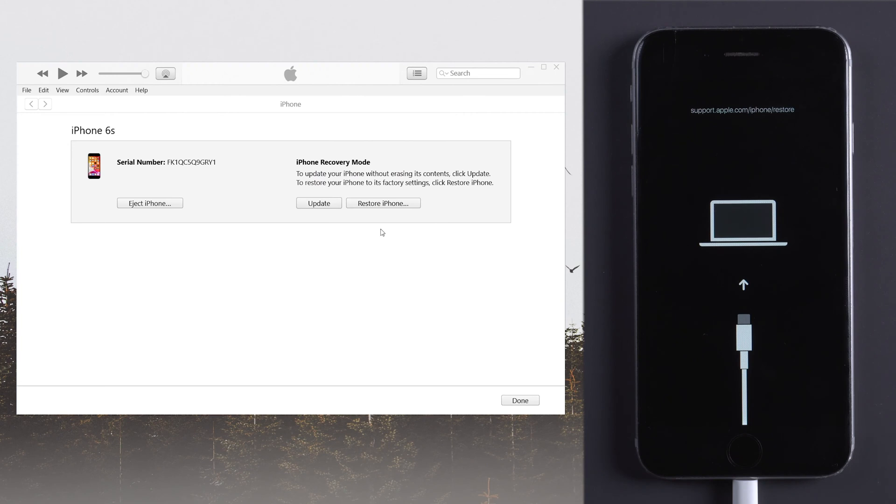
left_click(383, 202)
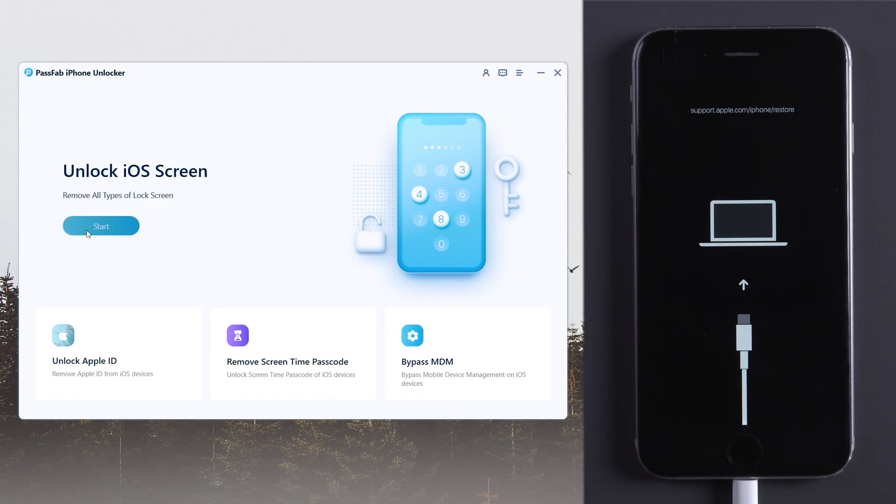
- Start Unlock iOS Screen, download the iOS 14.6 firmware for the iPhone 6s and begin removal
left_click(101, 226)
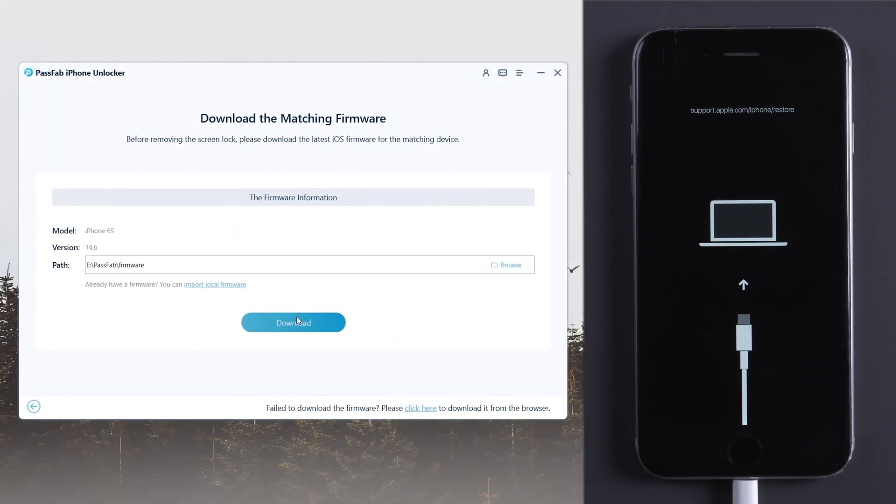
left_click(292, 322)
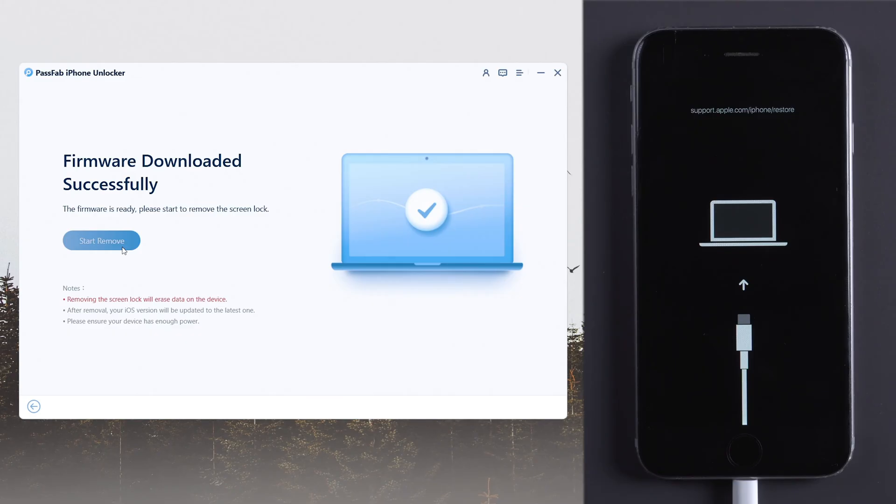
left_click(101, 241)
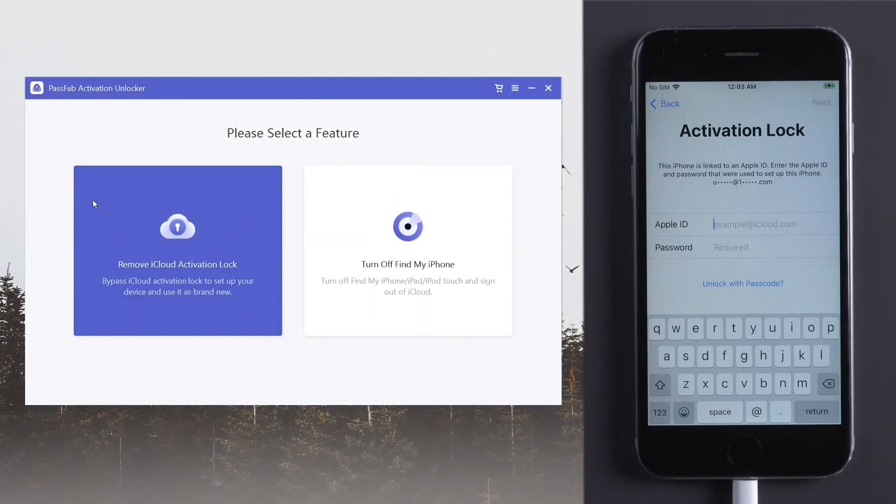
mouse_move(169, 239)
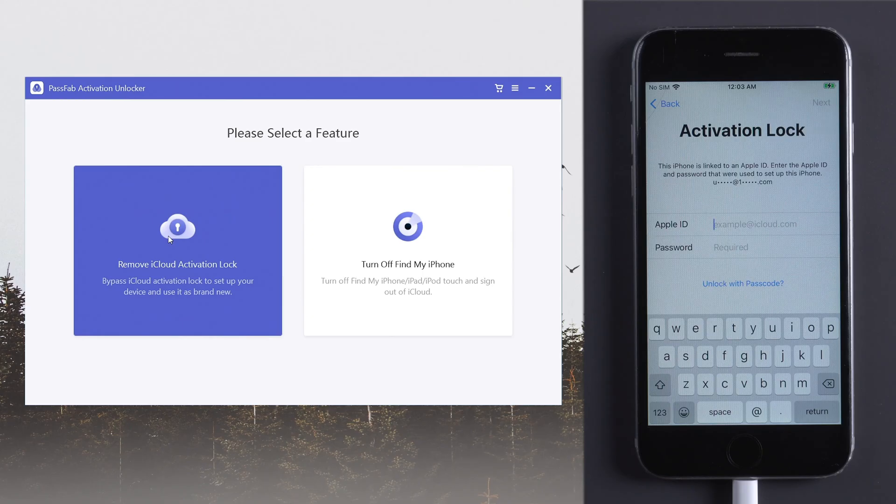
- Choose Remove iCloud Activation Lock, start it and accept the agreement
left_click(178, 250)
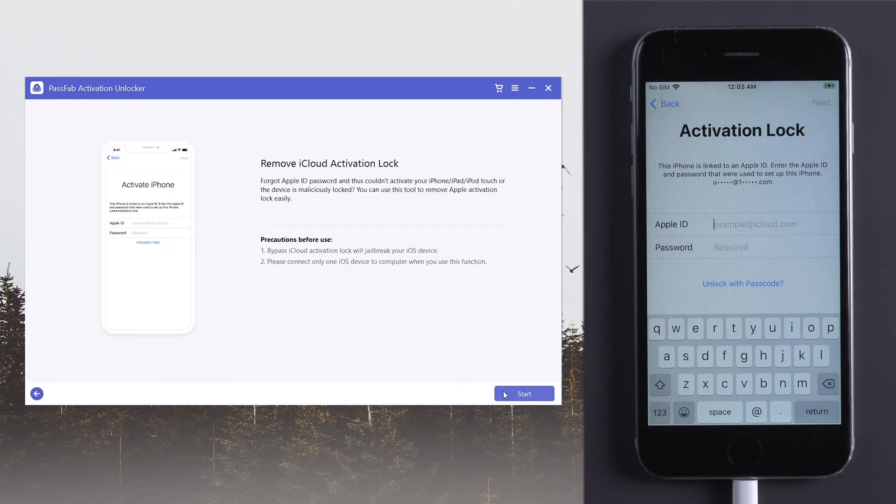
left_click(523, 393)
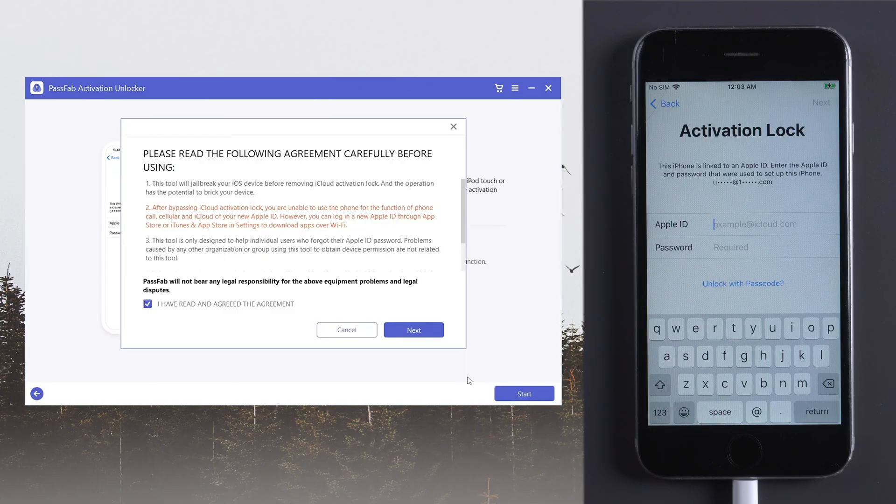
left_click(414, 329)
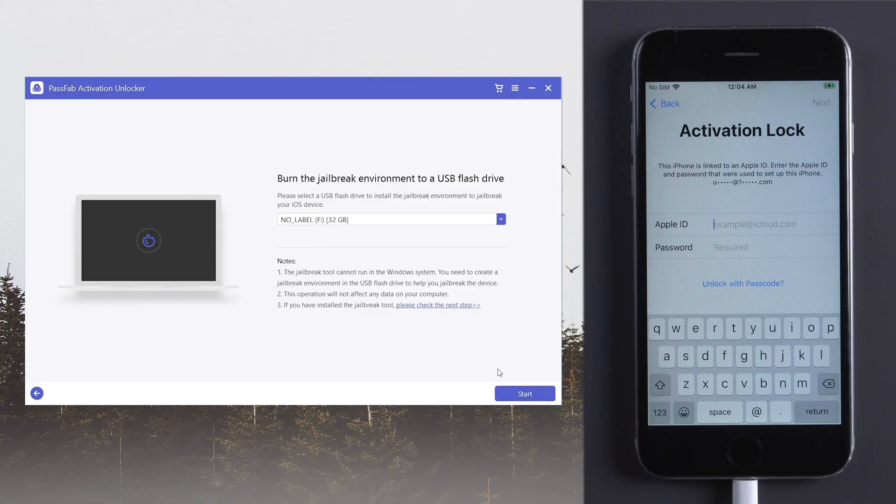
- Burn the jailbreak environment to the 32 GB USB drive, confirming it will be erased
left_click(524, 393)
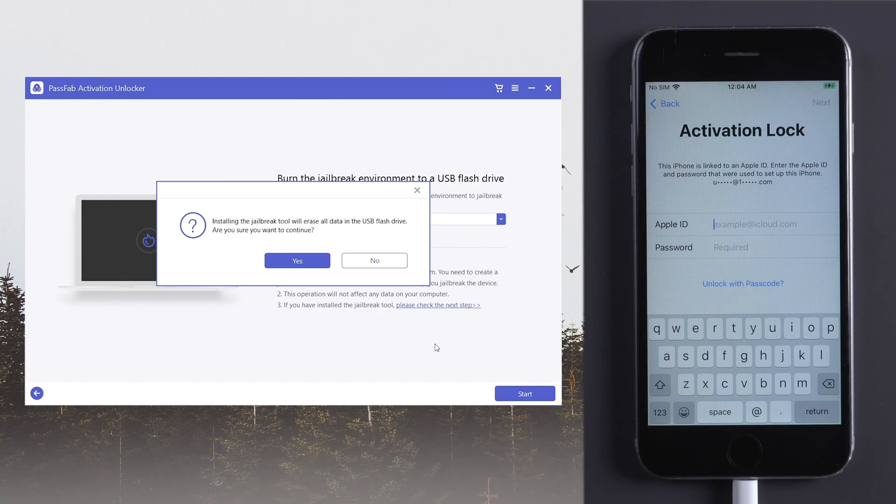
left_click(297, 260)
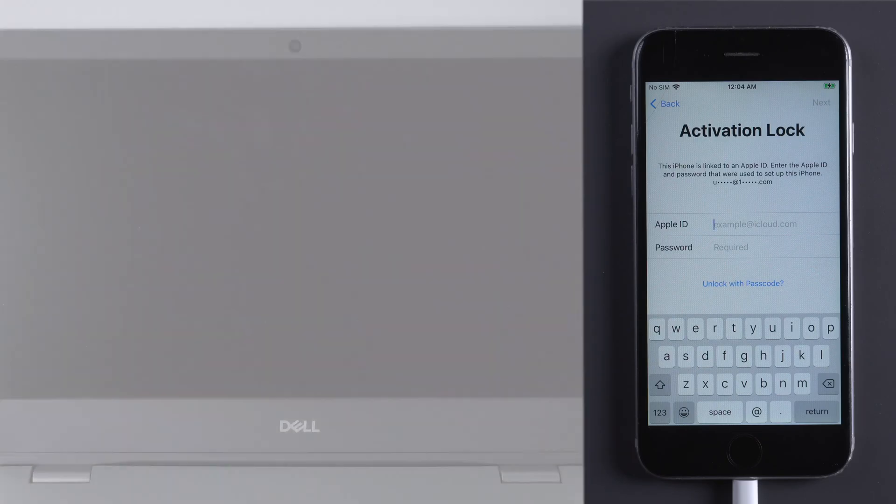
- Use F12 One-Time Boot Settings to boot the laptop from UEFI SanDisk Ultra
key("F12")
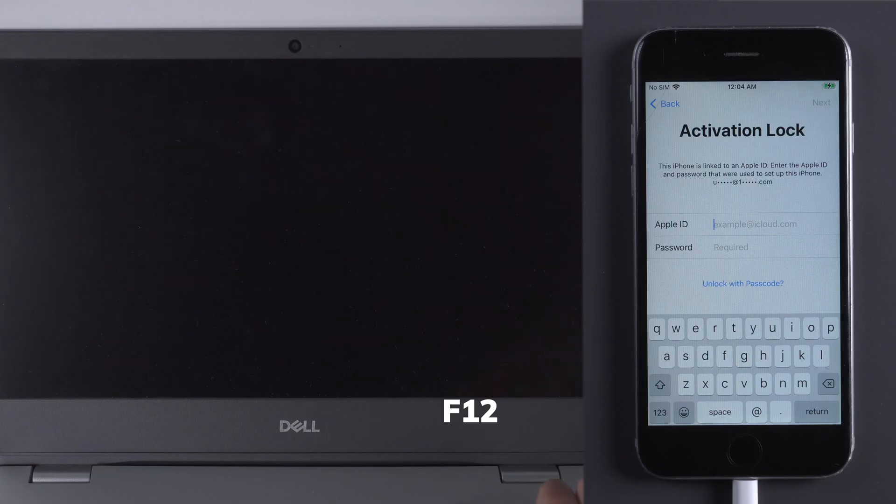
key("F12")
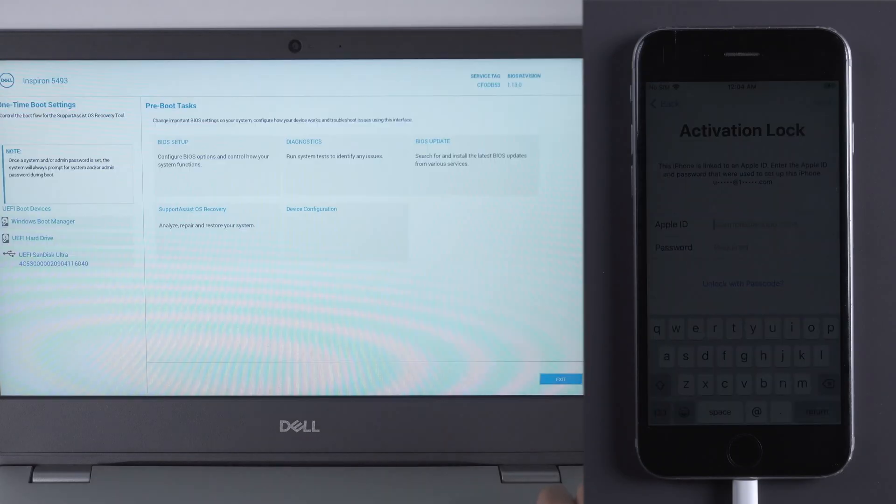
left_click(51, 259)
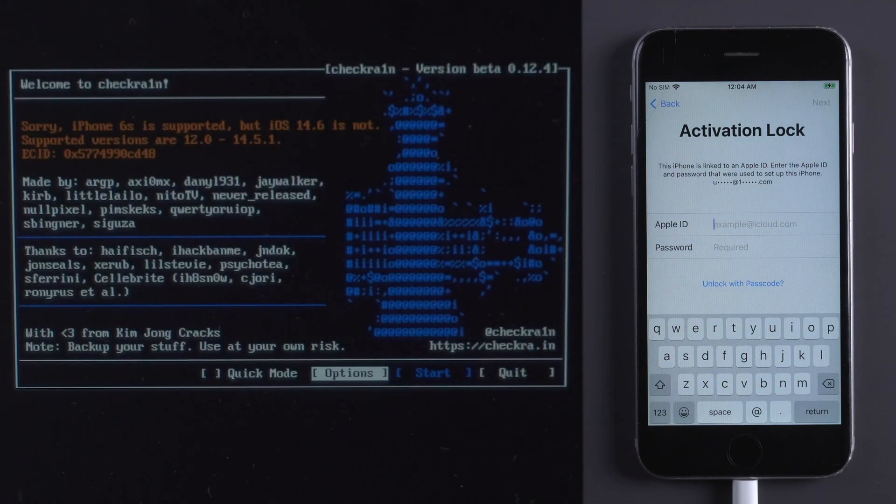
- In checkra1n Options, enable Allow untested iOS versions and Skip A11 BPR check
left_click(349, 373)
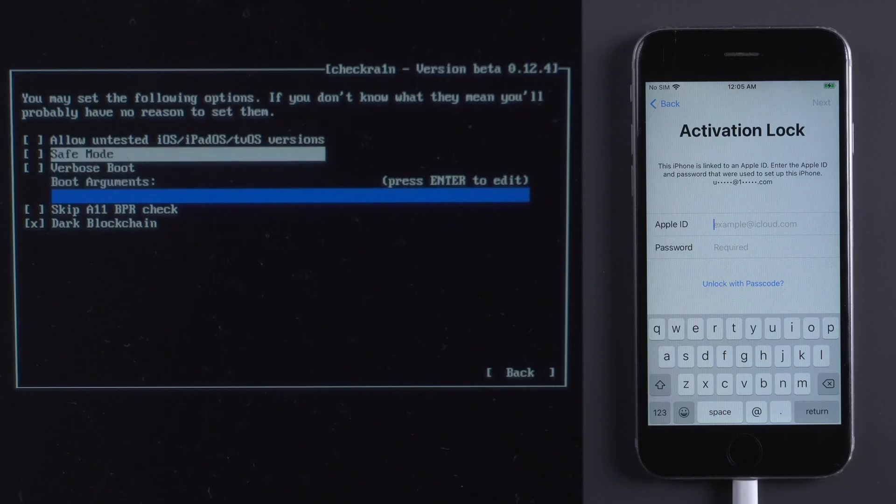
key("Up")
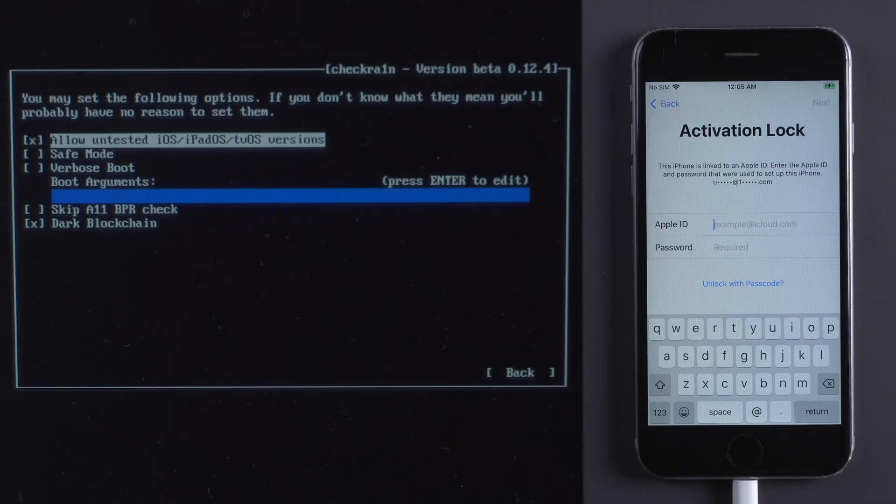
key("Down")
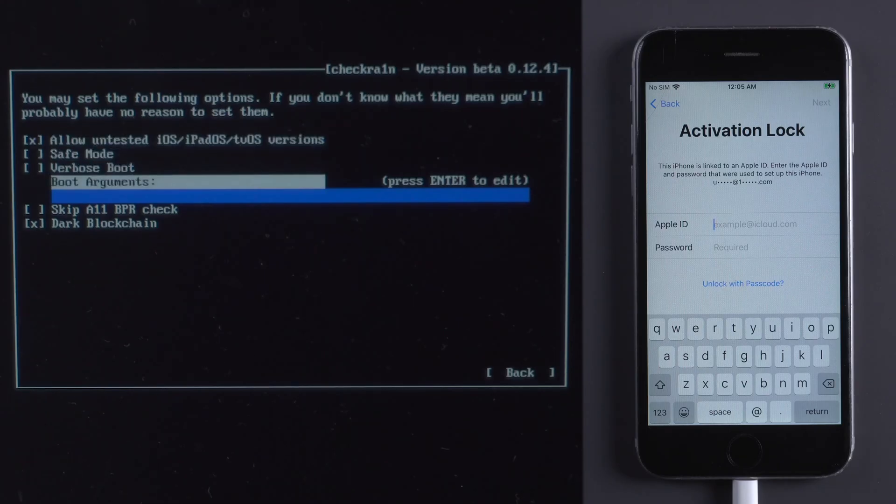
key("Down")
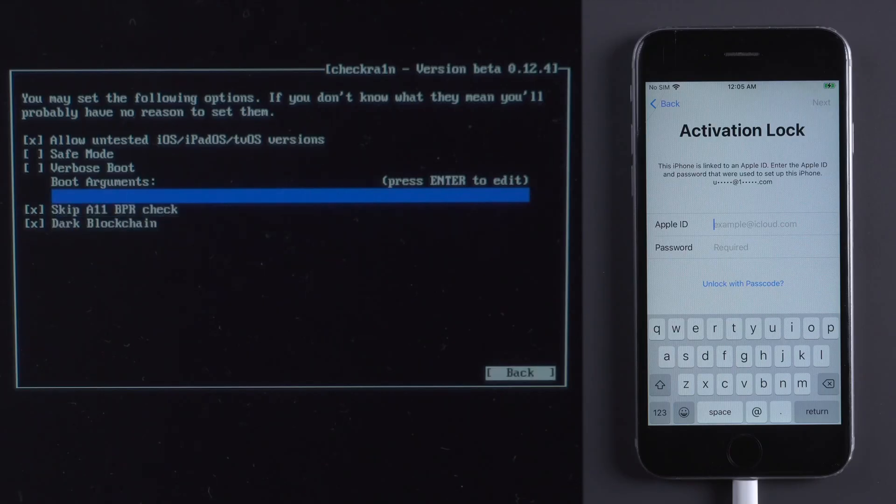
- Return to the main screen, start the jailbreak and accept the untested OS warning
left_click(519, 372)
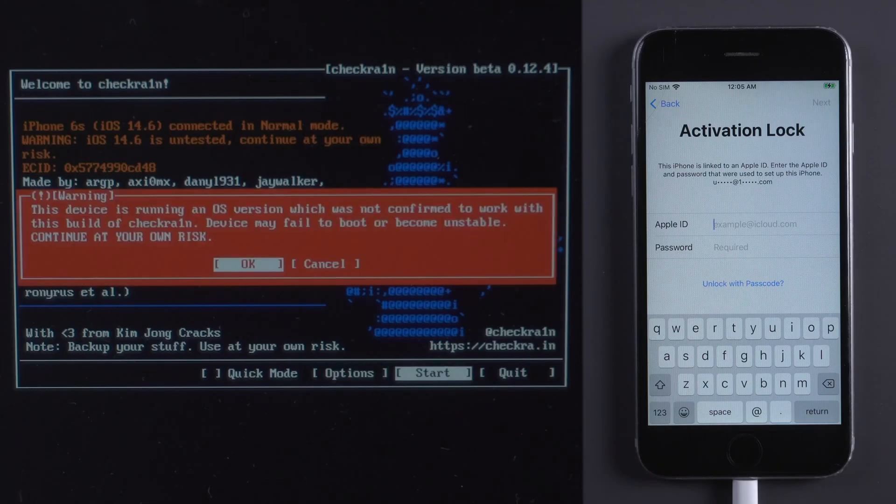
left_click(247, 265)
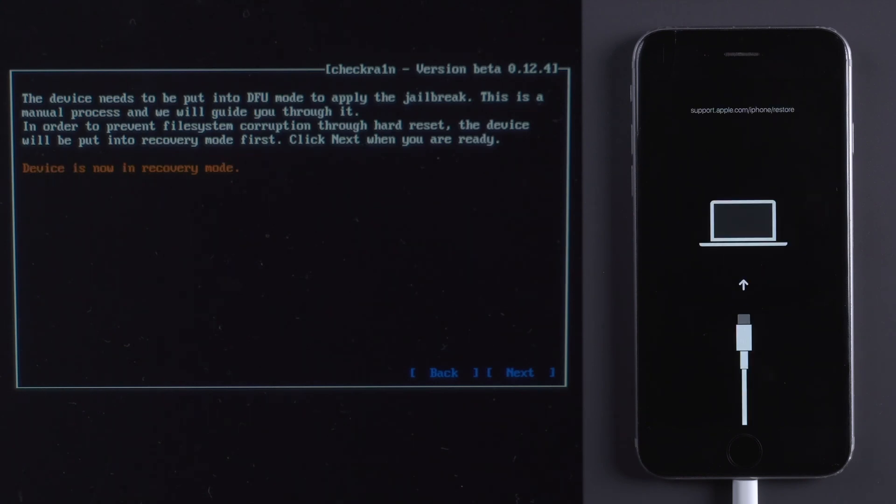
- Continue to the DFU mode guide so checkra1n can apply the jailbreak
left_click(519, 372)
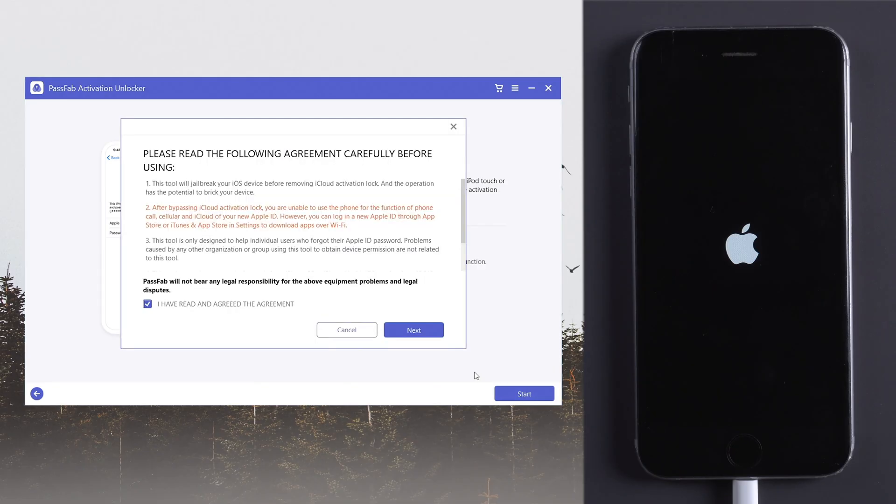
- Accept the agreement, confirm the iPhone 6s details and start activation lock removal
left_click(413, 329)
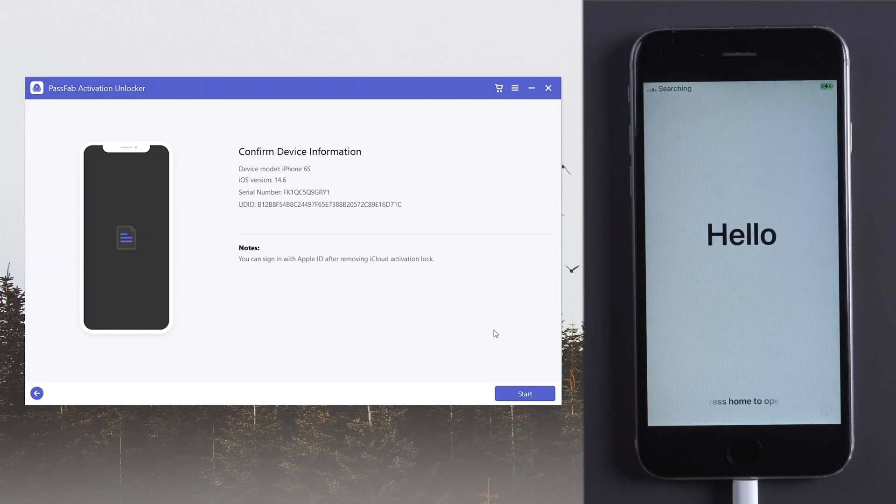
left_click(523, 394)
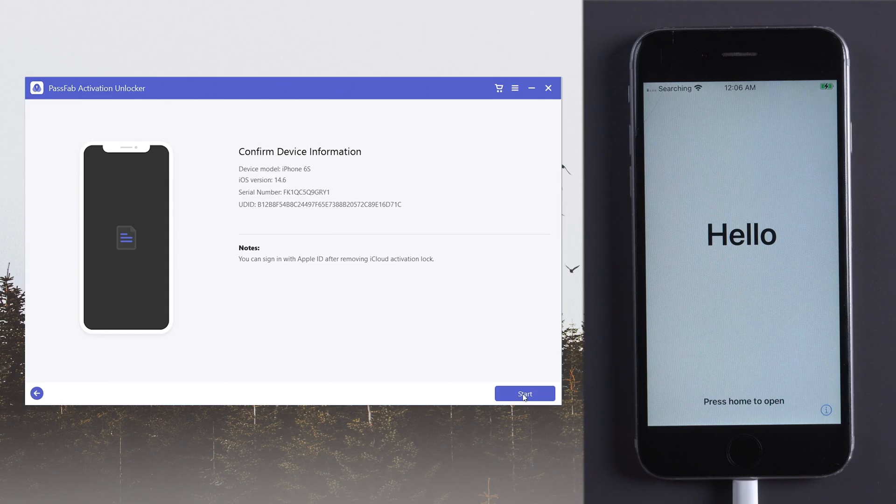
left_click(524, 394)
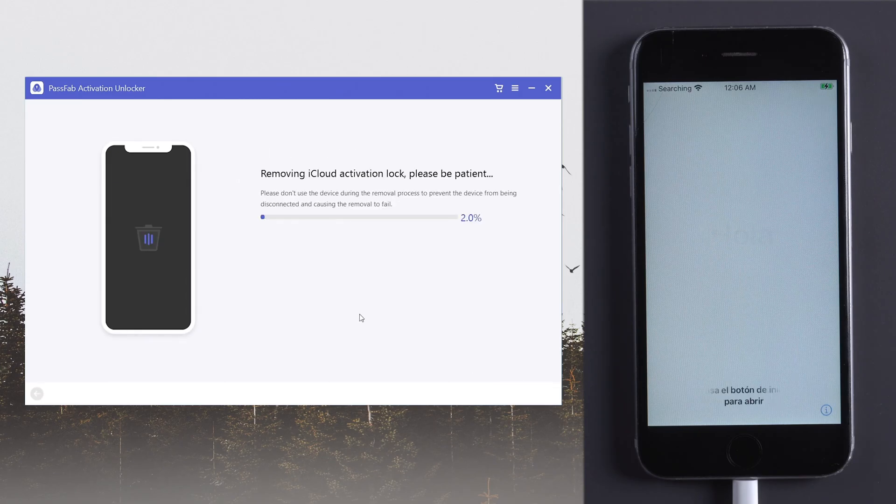